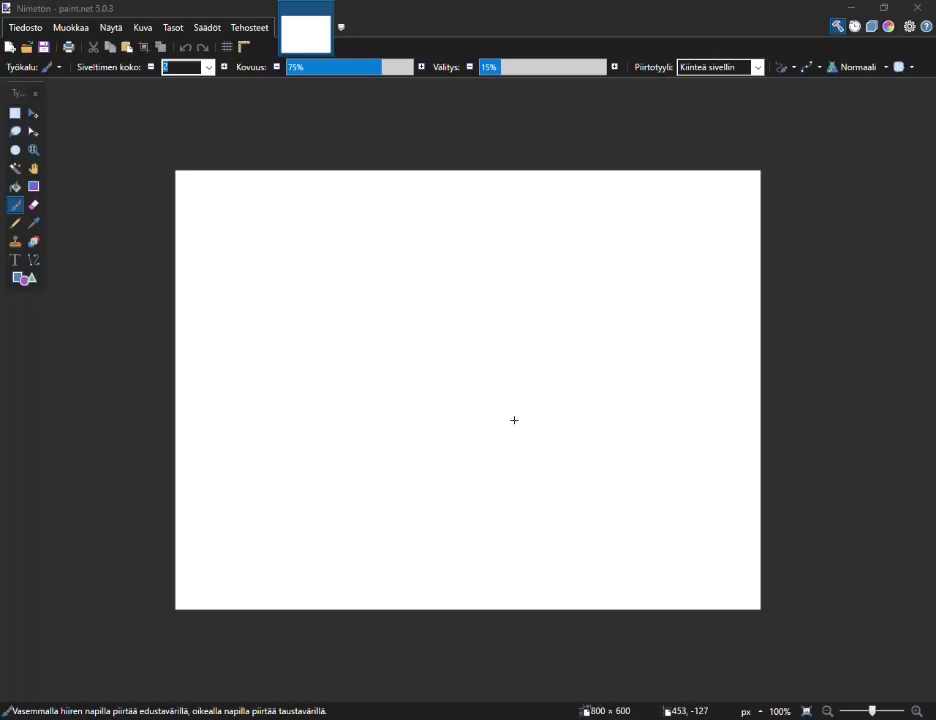
{"action": "mouse_move", "coordinate": [486, 364]}
{"action": "type", "text": "5"}
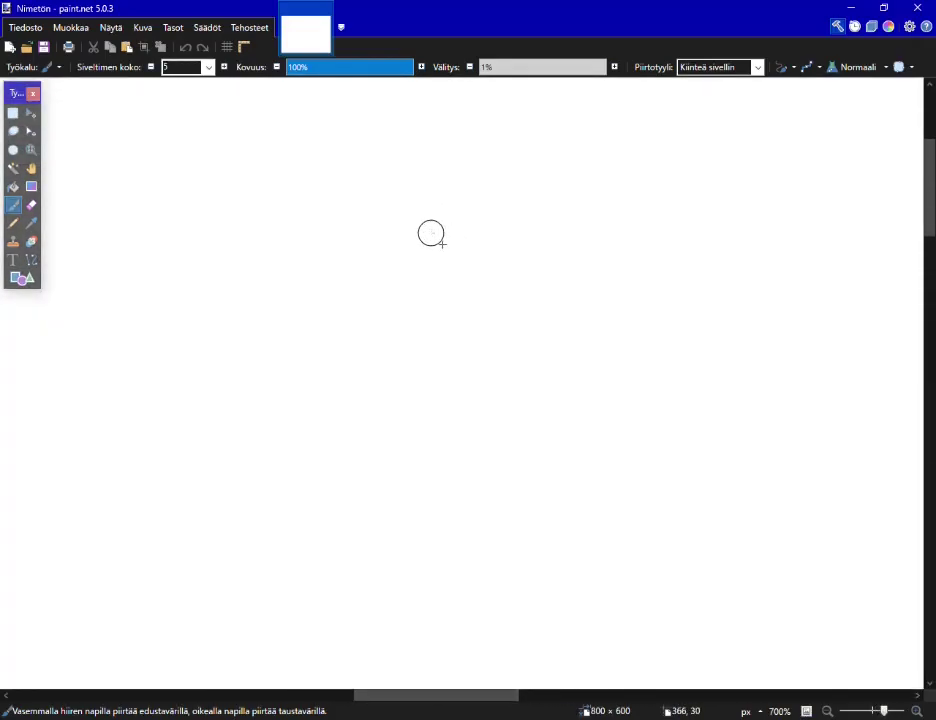
Brush three black strokes forming a closed rough circle as the ball's body
{"action": "left_click_drag", "start_coordinate": [436, 230], "coordinate": [280, 500]}
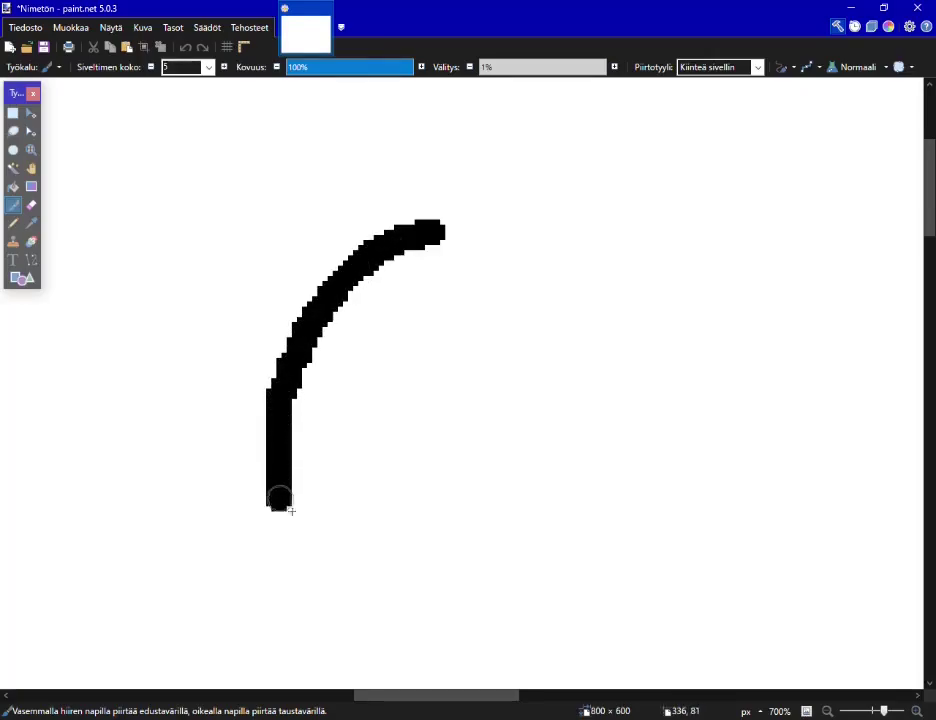
{"action": "left_click_drag", "start_coordinate": [280, 500], "coordinate": [630, 524]}
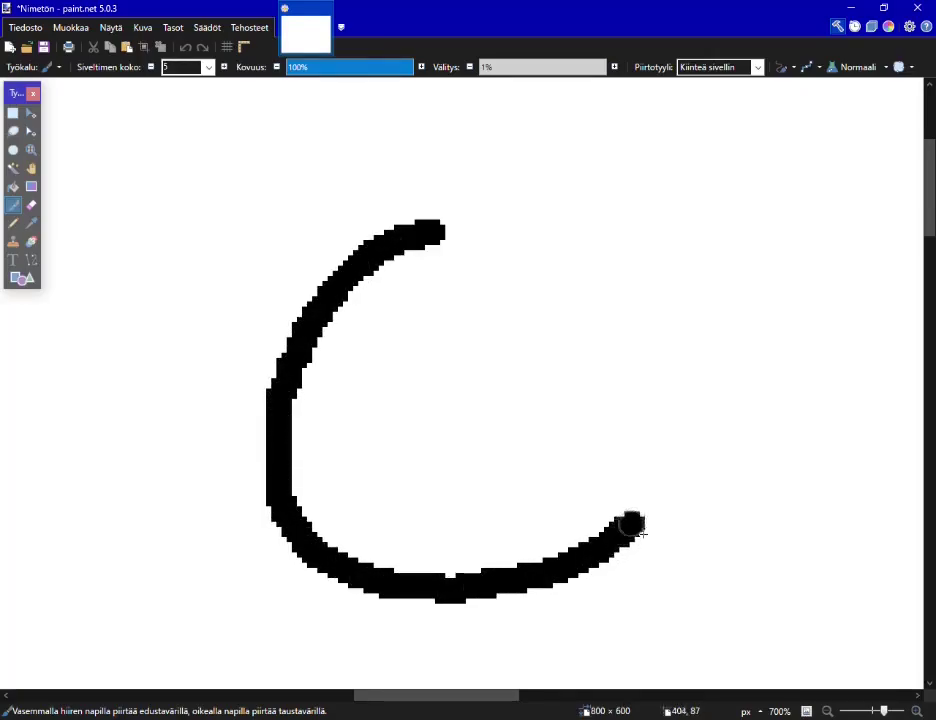
{"action": "left_click_drag", "start_coordinate": [630, 524], "coordinate": [450, 228]}
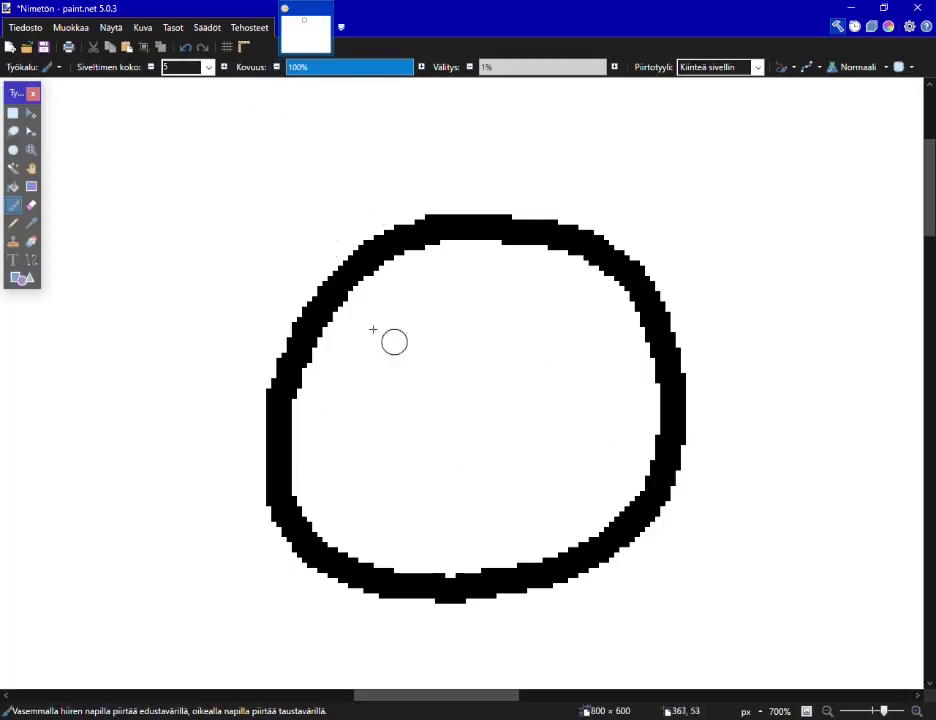
Draw two small black oval eye outlines in the ball's upper left and bring up the Colors window
{"action": "left_click", "coordinate": [208, 68]}
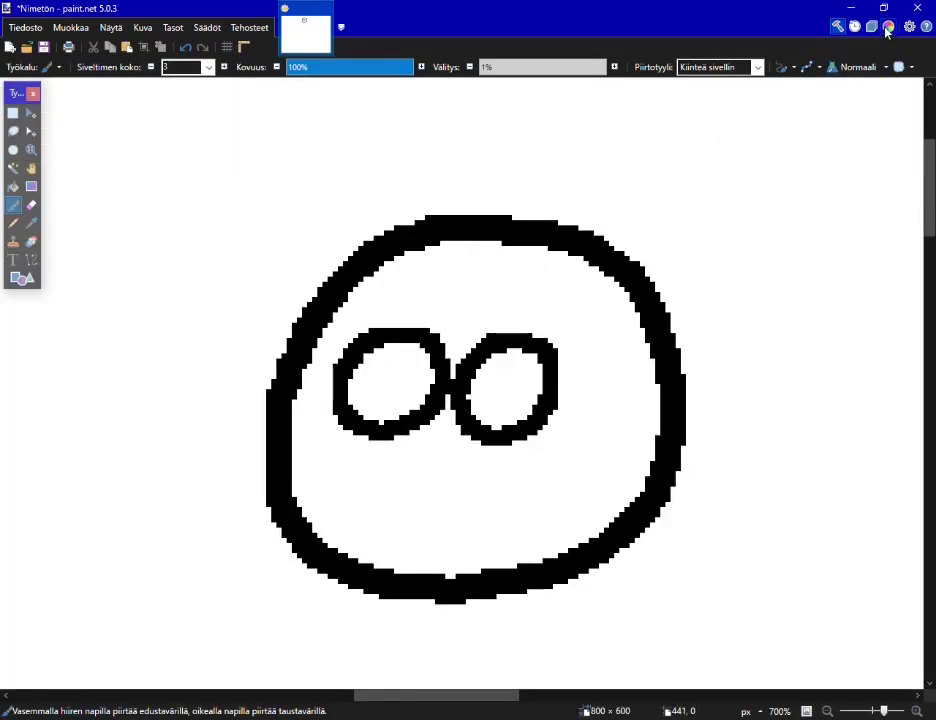
{"action": "left_click", "coordinate": [888, 26]}
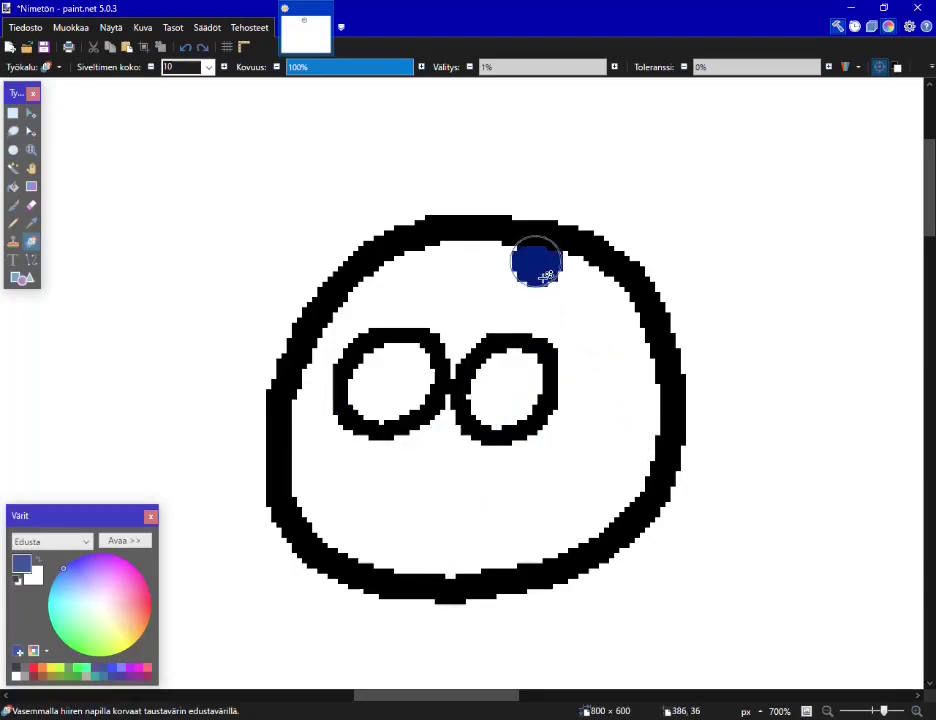
Brush a vertical and a horizontal dark blue bar across the ball as the Finnish cross
{"action": "left_click_drag", "start_coordinate": [536, 264], "coordinate": [504, 600]}
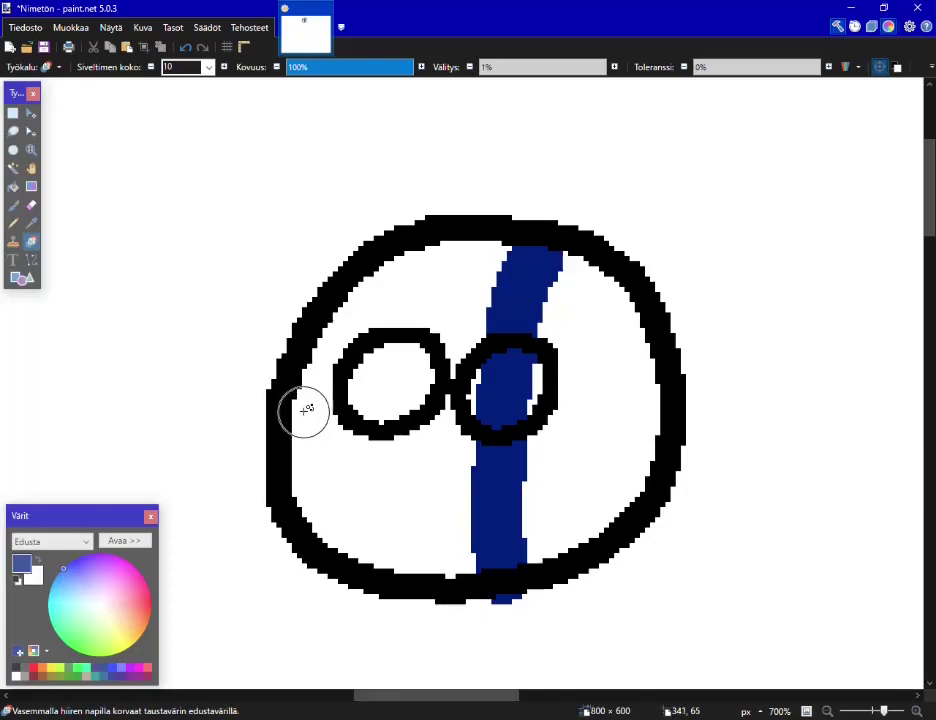
{"action": "left_click_drag", "start_coordinate": [310, 414], "coordinate": [650, 460]}
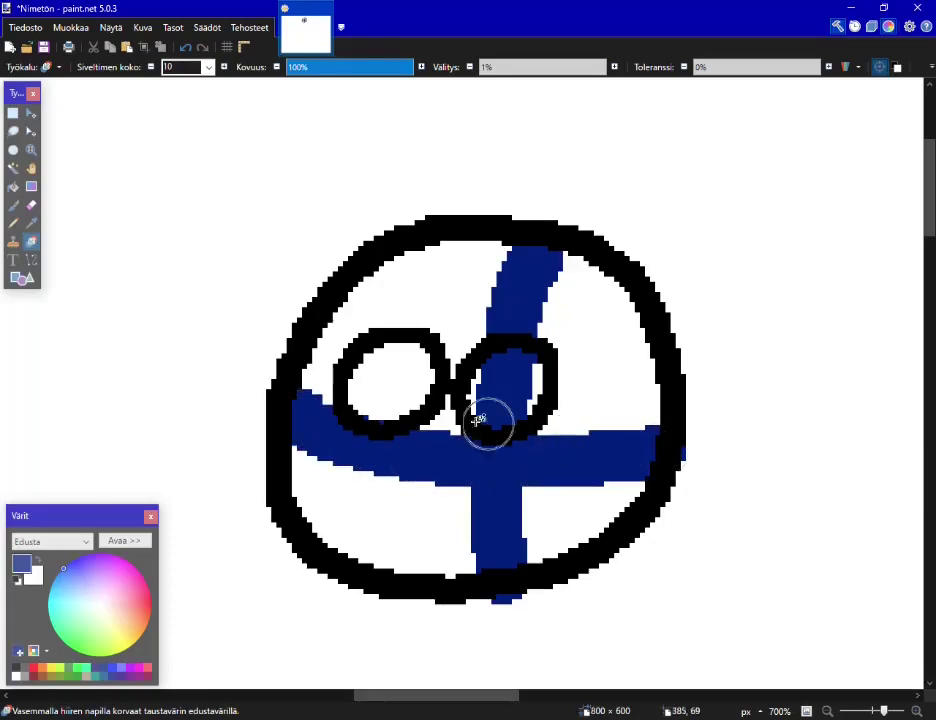
{"action": "left_click", "coordinate": [12, 188]}
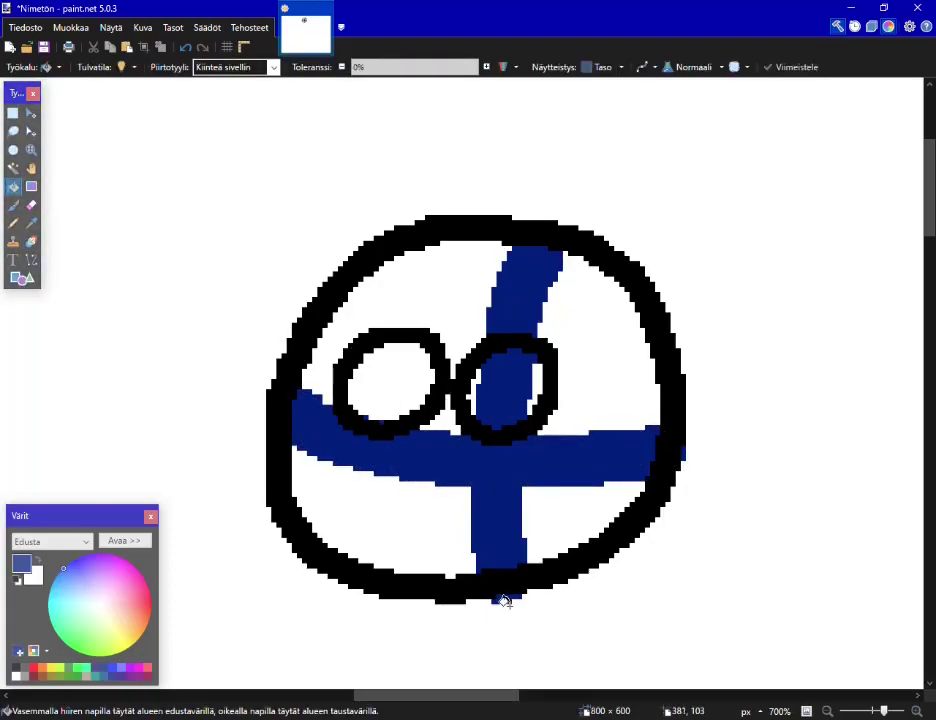